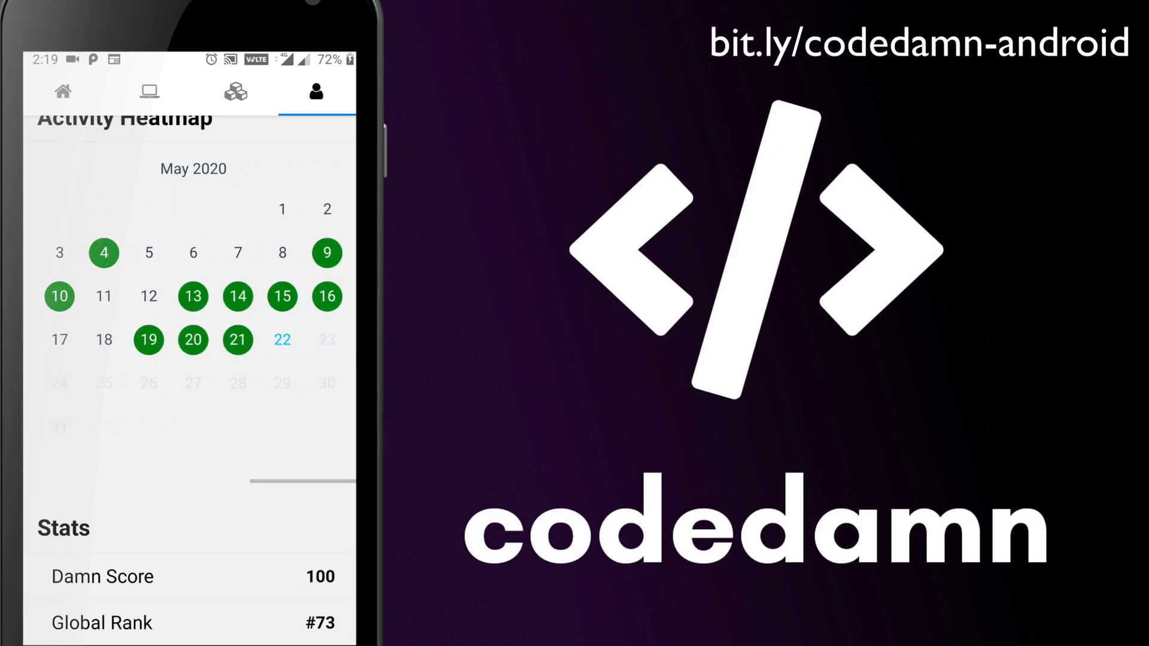
pyautogui.scroll(-3)
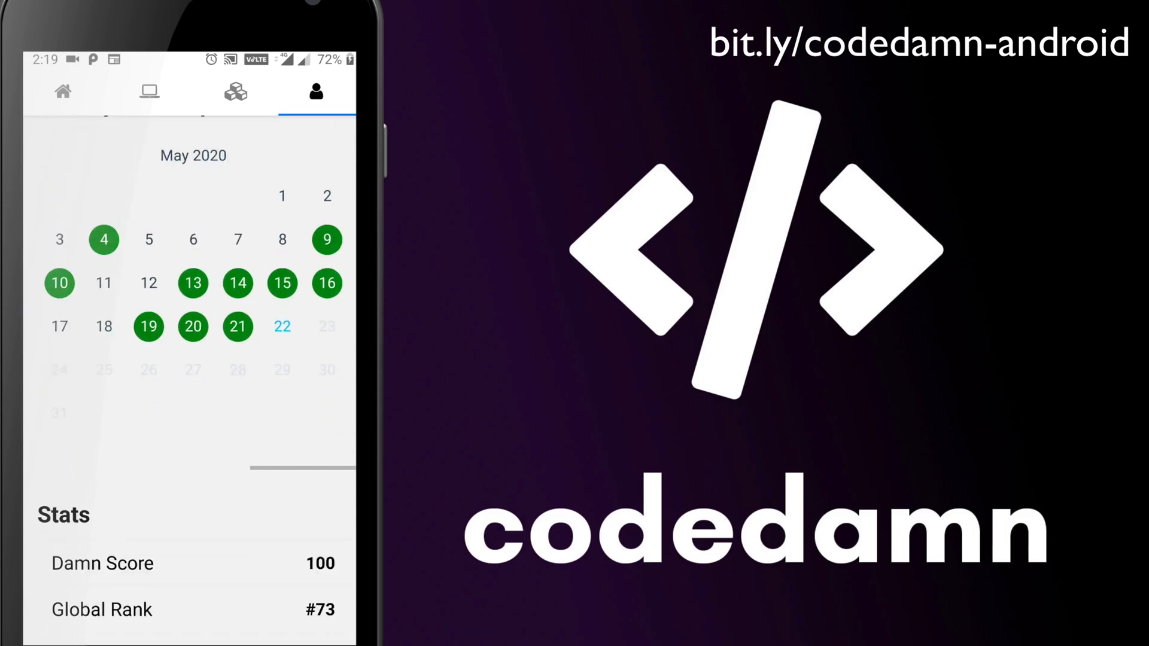